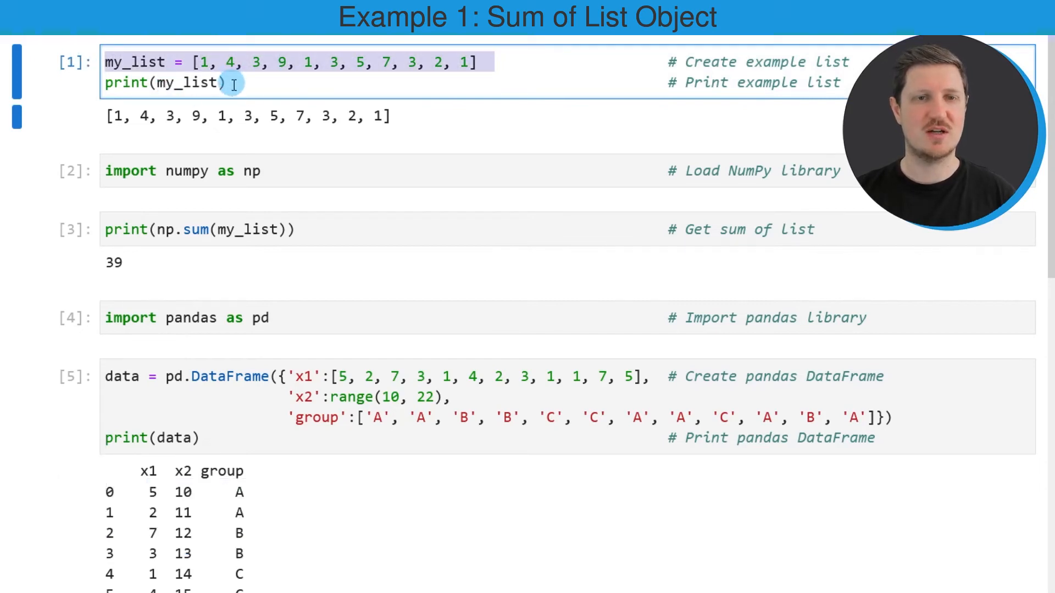
{"action": "mouse_move", "coordinate": [174, 61]}
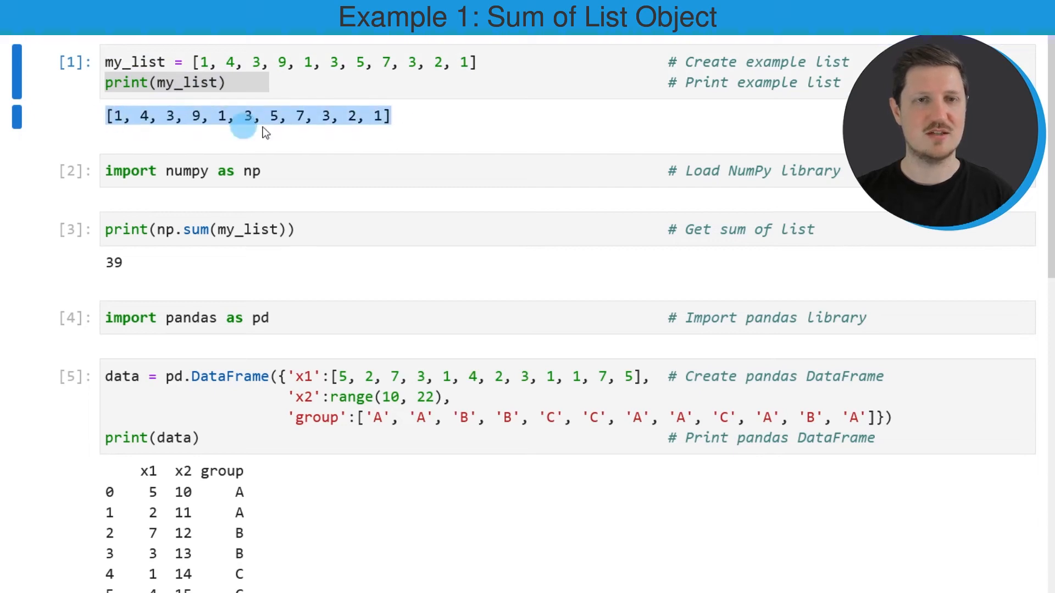
{"action": "mouse_move", "coordinate": [403, 156]}
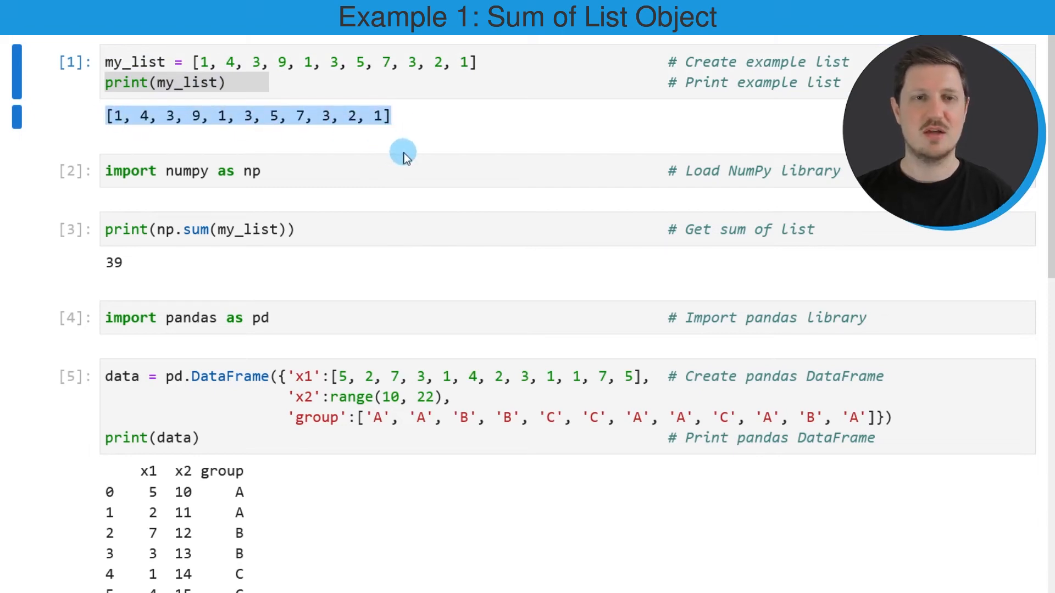
{"action": "mouse_move", "coordinate": [431, 148]}
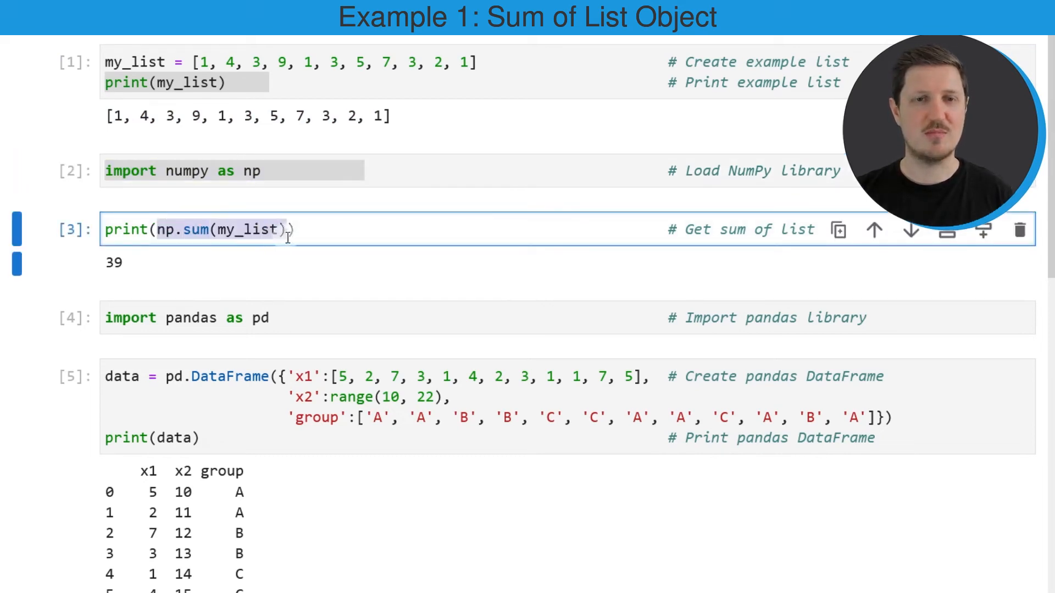
{"action": "mouse_move", "coordinate": [323, 244]}
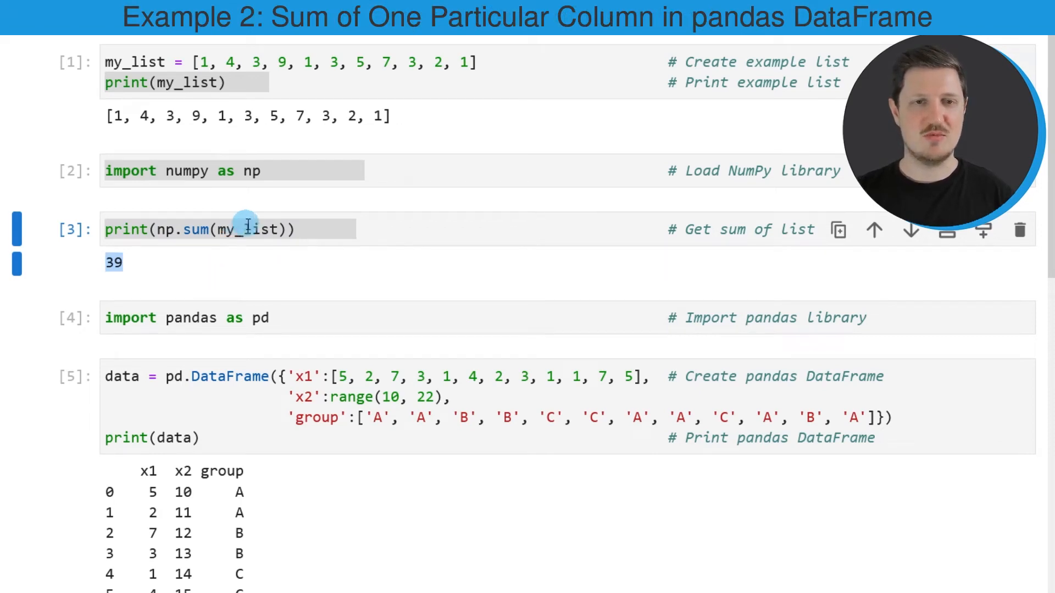
Scroll to the pandas DataFrame cell and highlight the variable data with its 12-row table.
{"action": "scroll", "scroll_direction": "down", "scroll_amount": 3}
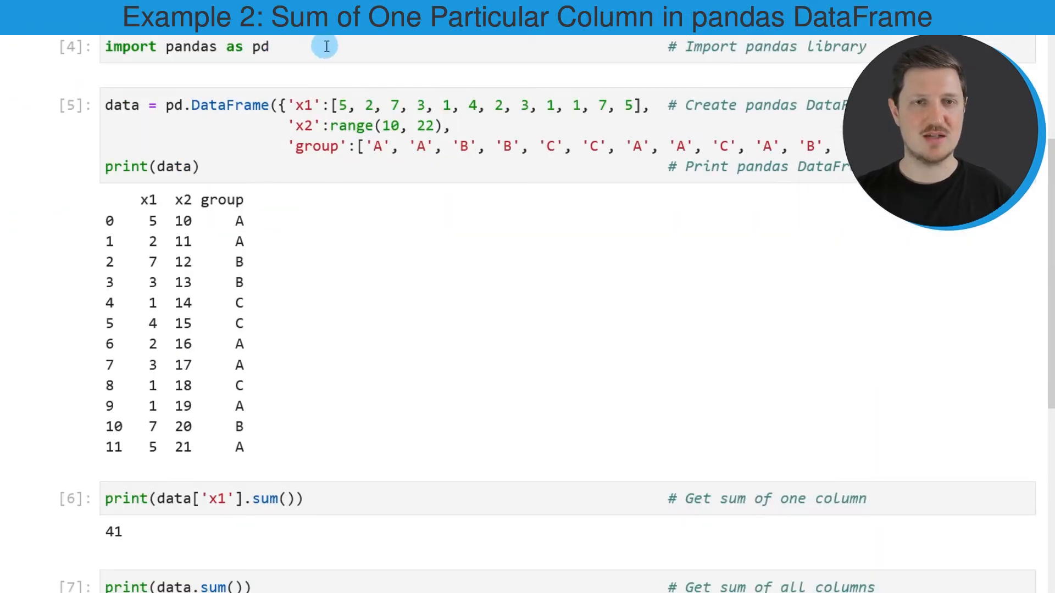
{"action": "left_click", "coordinate": [202, 46]}
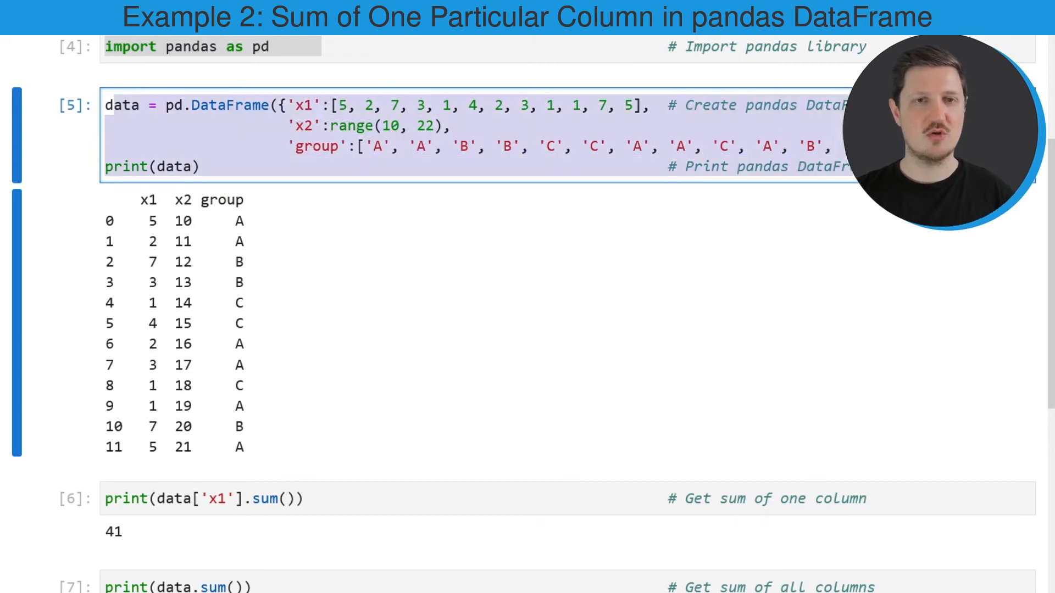
{"action": "left_click", "coordinate": [196, 167]}
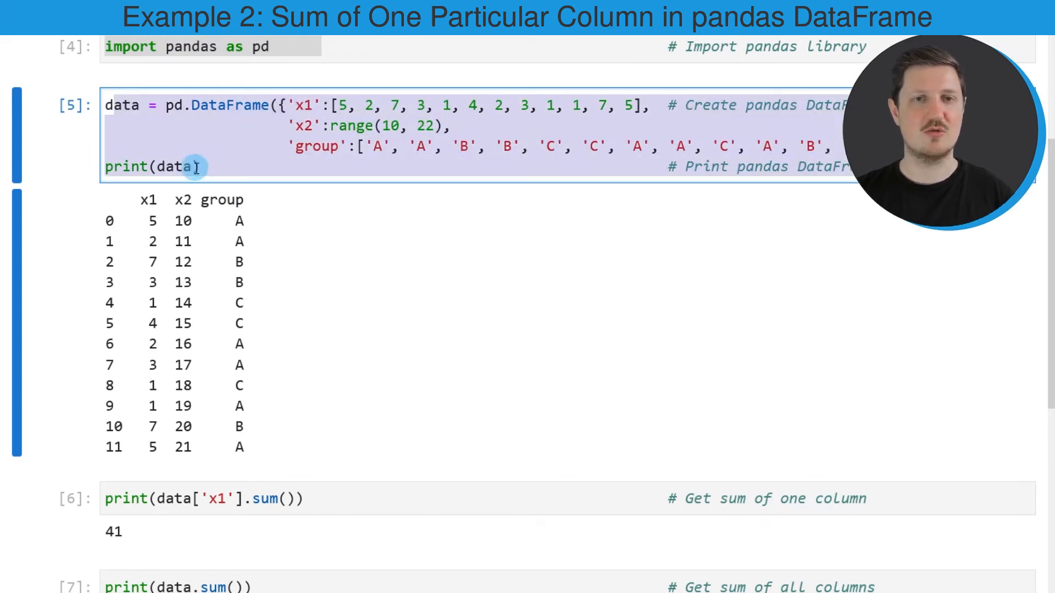
{"action": "double_click", "coordinate": [175, 166]}
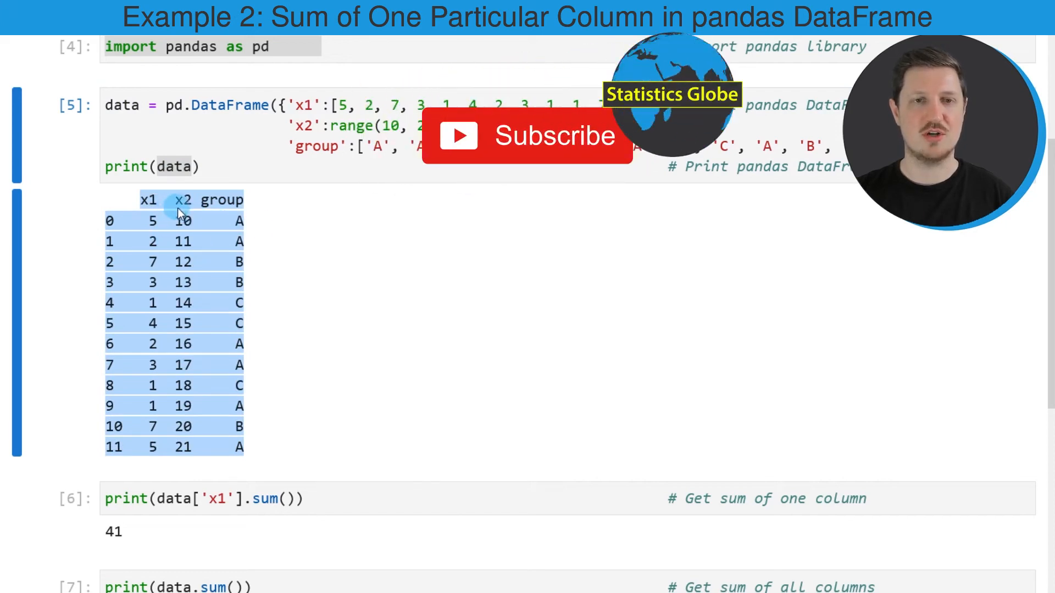
{"action": "mouse_move", "coordinate": [135, 207]}
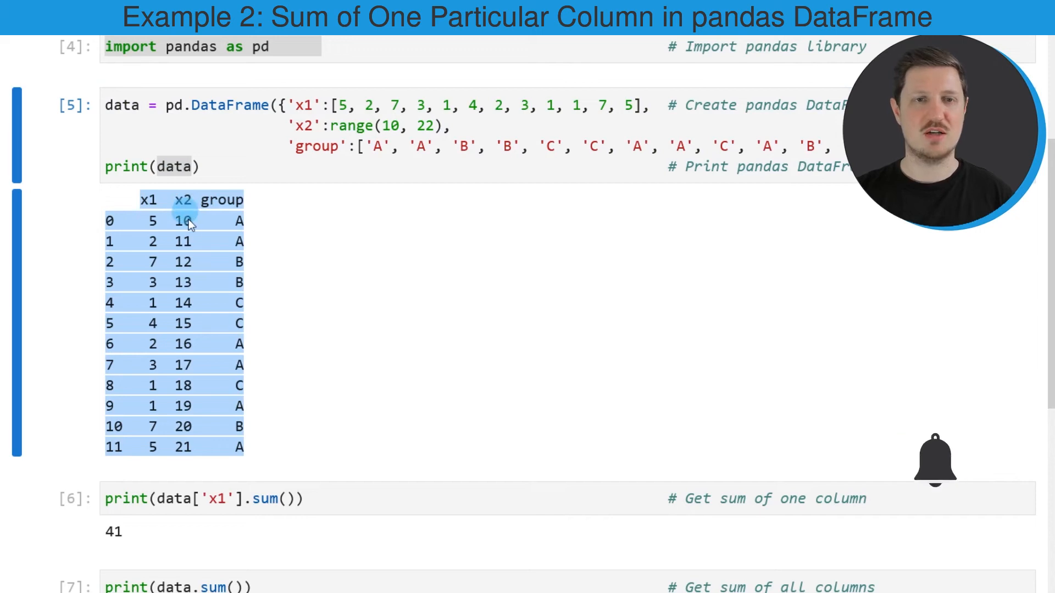
{"action": "mouse_move", "coordinate": [167, 403]}
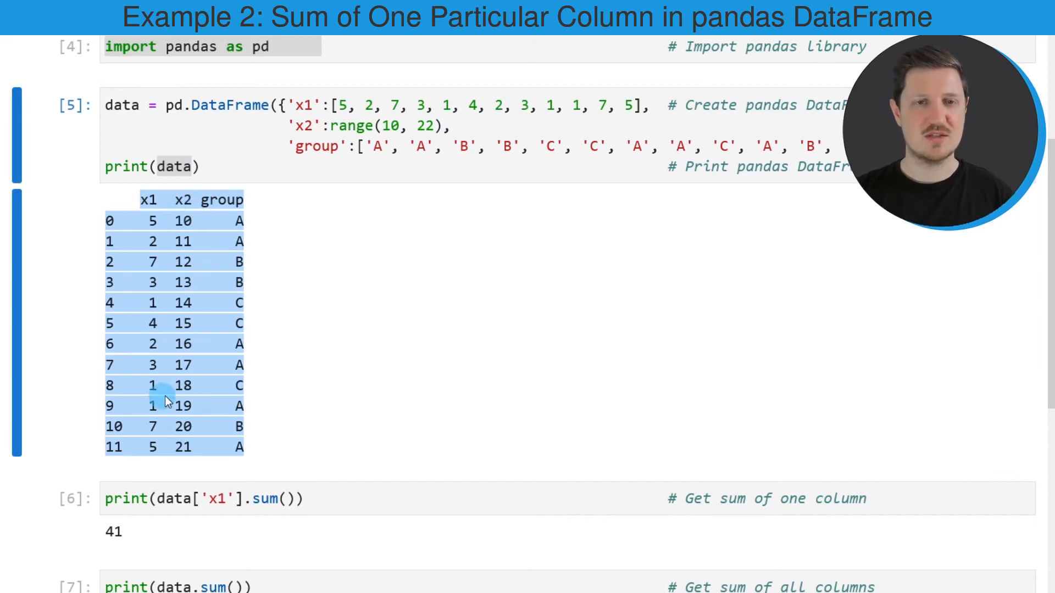
{"action": "mouse_move", "coordinate": [222, 200]}
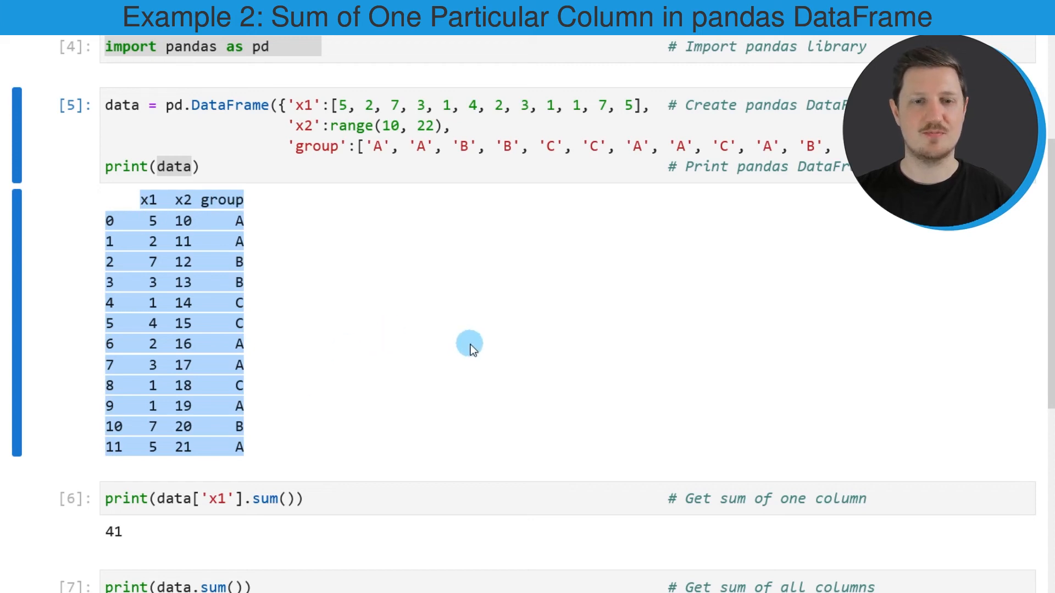
{"action": "mouse_move", "coordinate": [494, 343]}
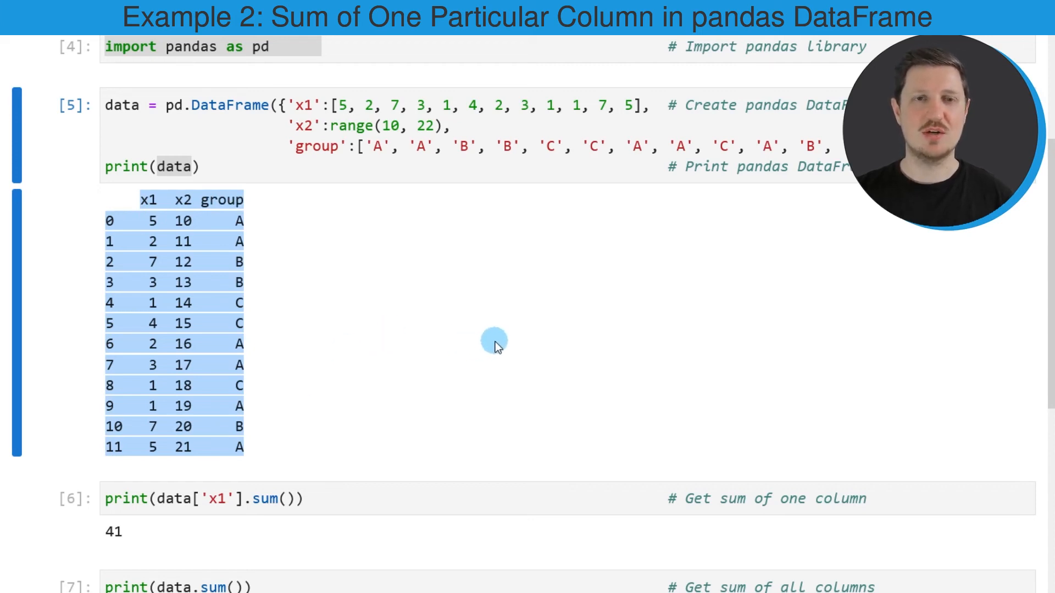
{"action": "left_click", "coordinate": [203, 499]}
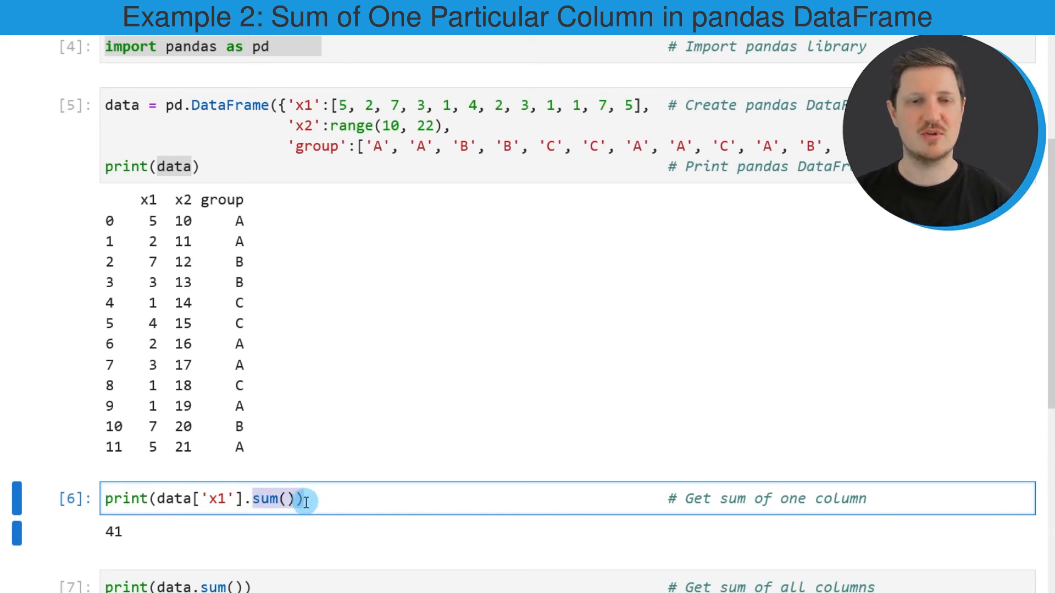
{"action": "triple_click", "coordinate": [202, 499]}
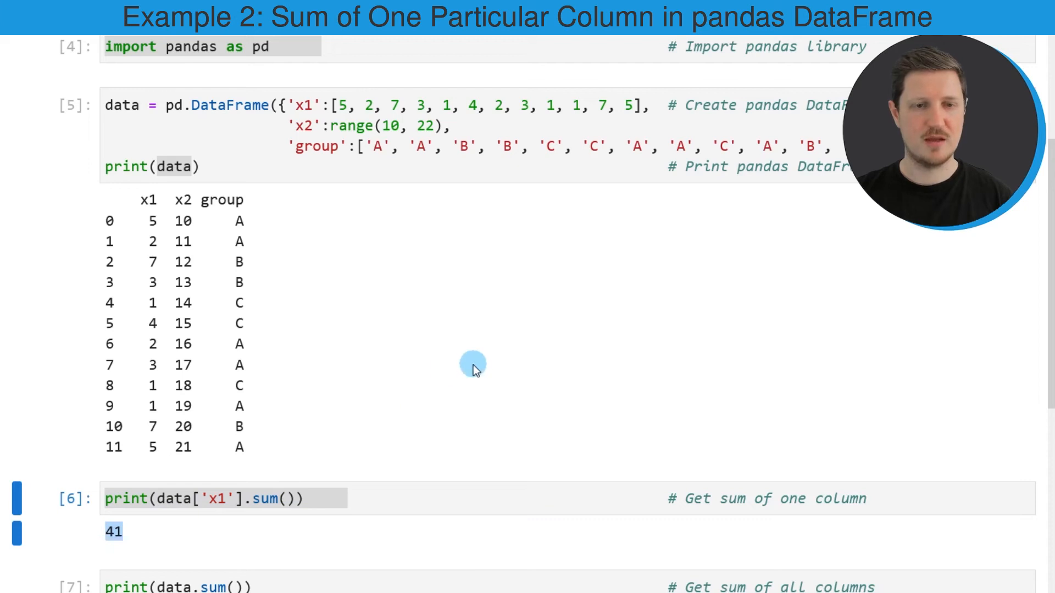
Scroll to the data.sum() cell and highlight the sum call and its results (x1 41, x2 186).
{"action": "scroll", "scroll_direction": "down", "scroll_amount": 3}
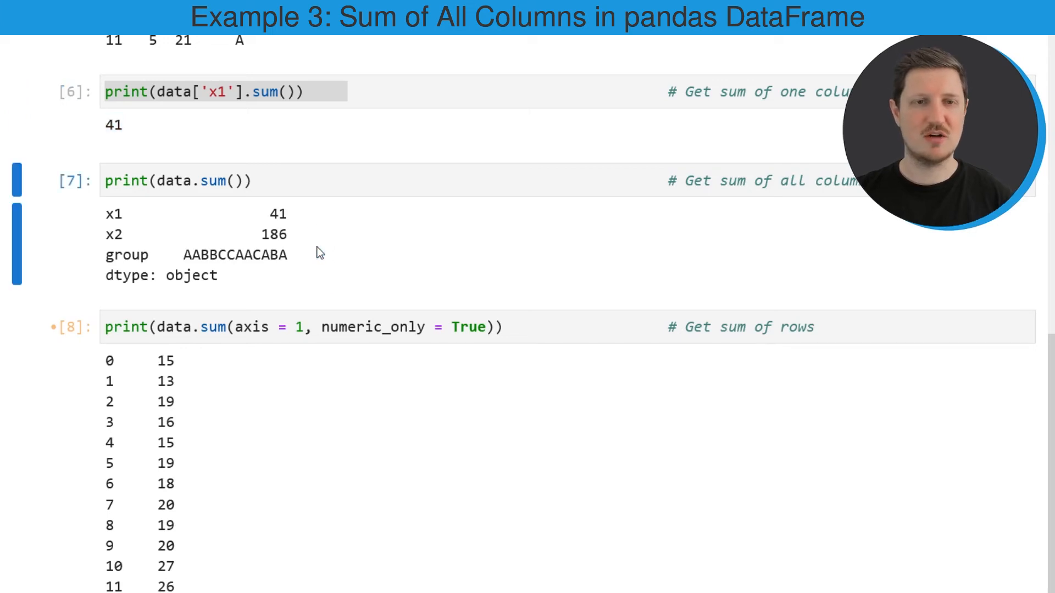
{"action": "left_click", "coordinate": [184, 180]}
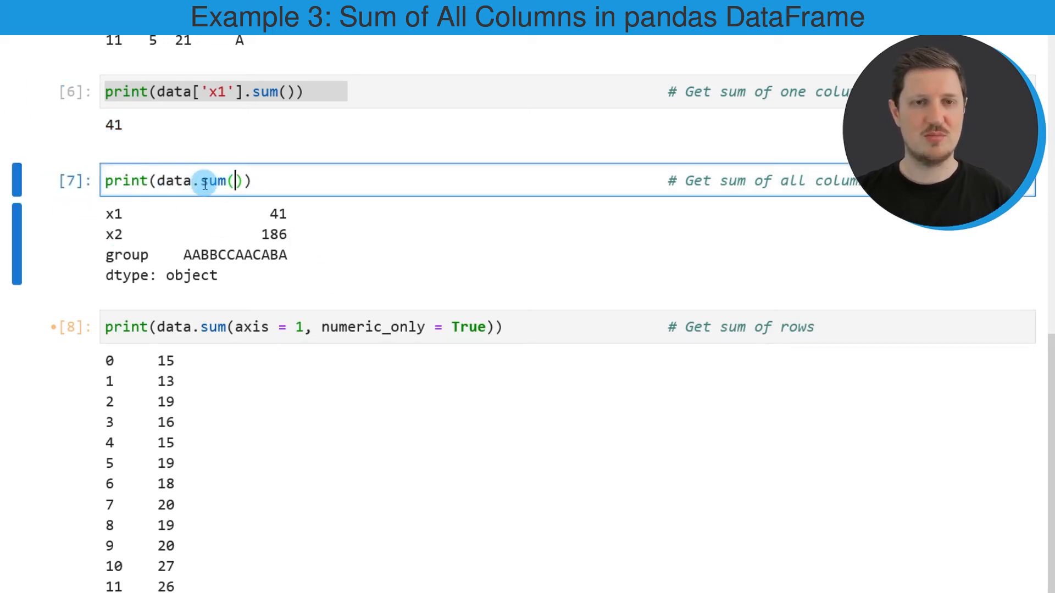
{"action": "double_click", "coordinate": [215, 180]}
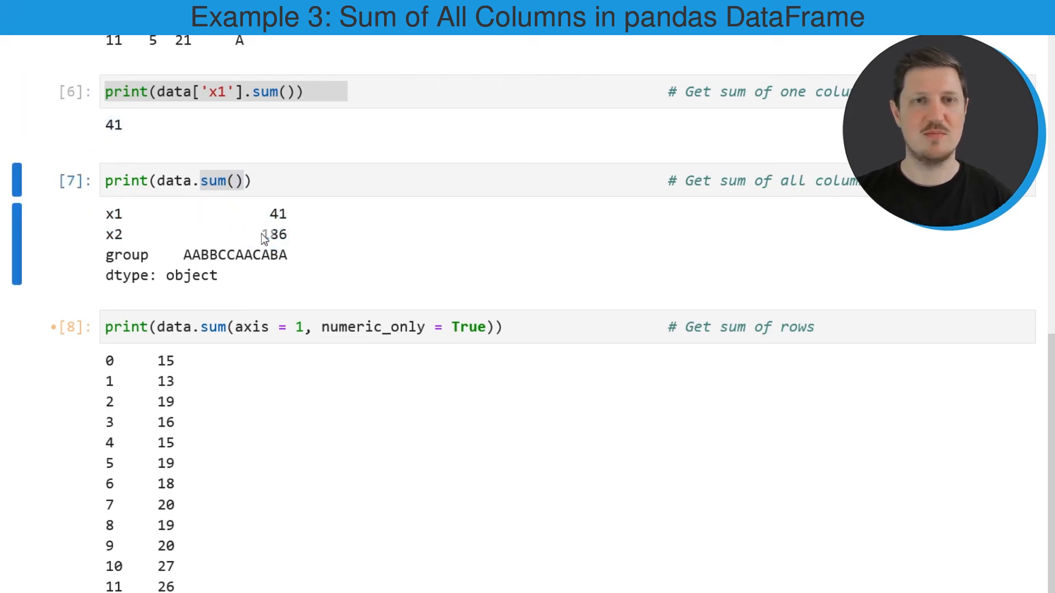
{"action": "double_click", "coordinate": [271, 234]}
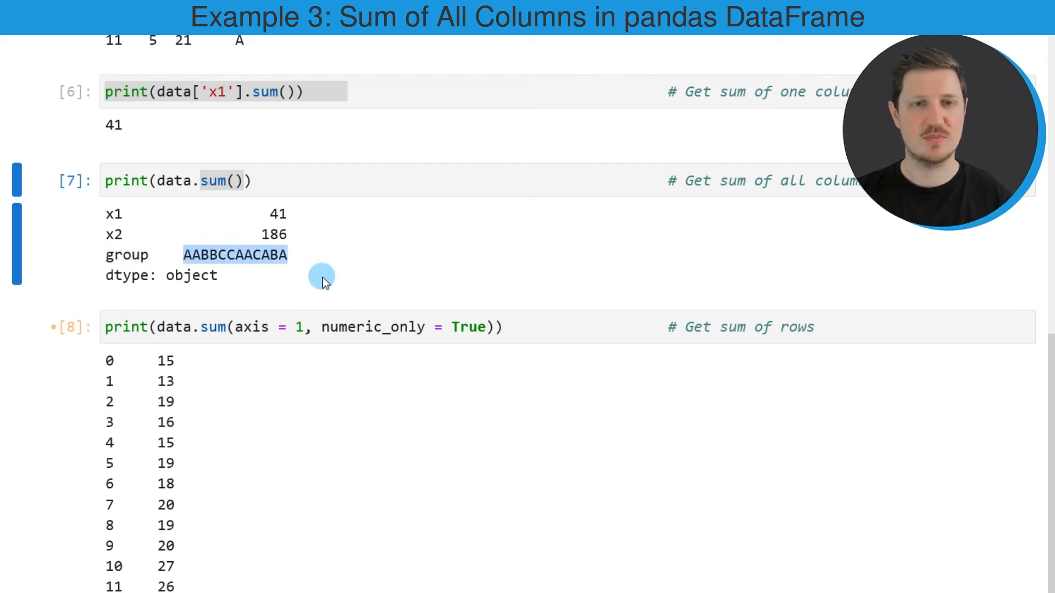
{"action": "mouse_move", "coordinate": [414, 243]}
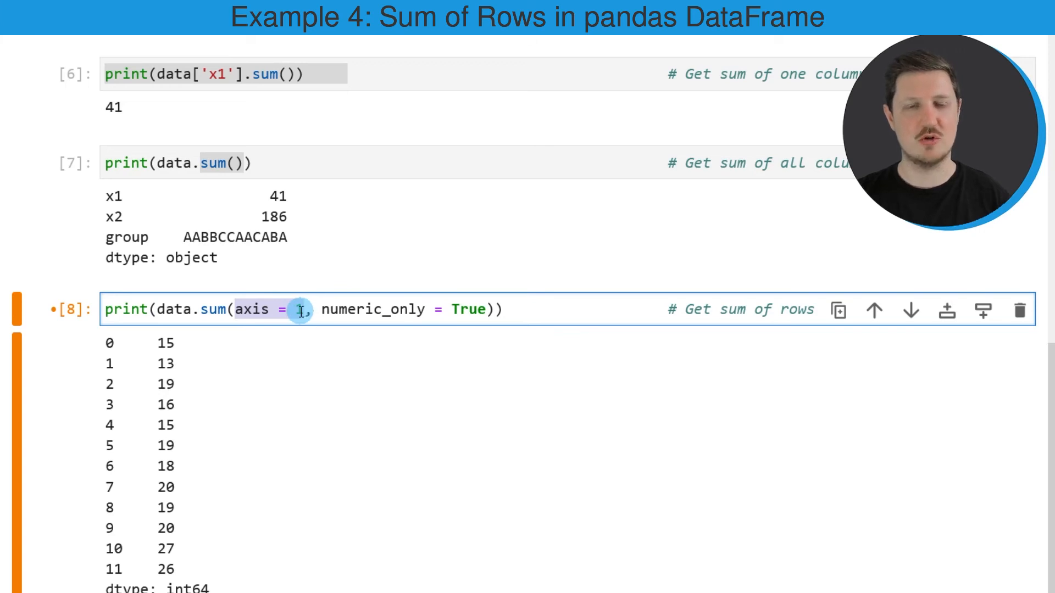
{"action": "type", "text": "1"}
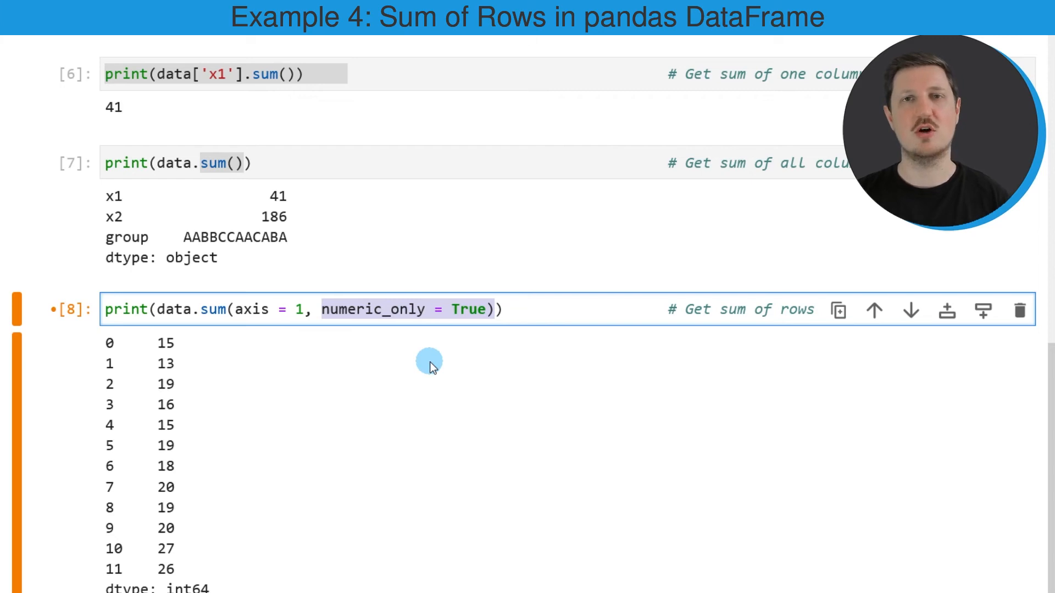
{"action": "mouse_move", "coordinate": [418, 410]}
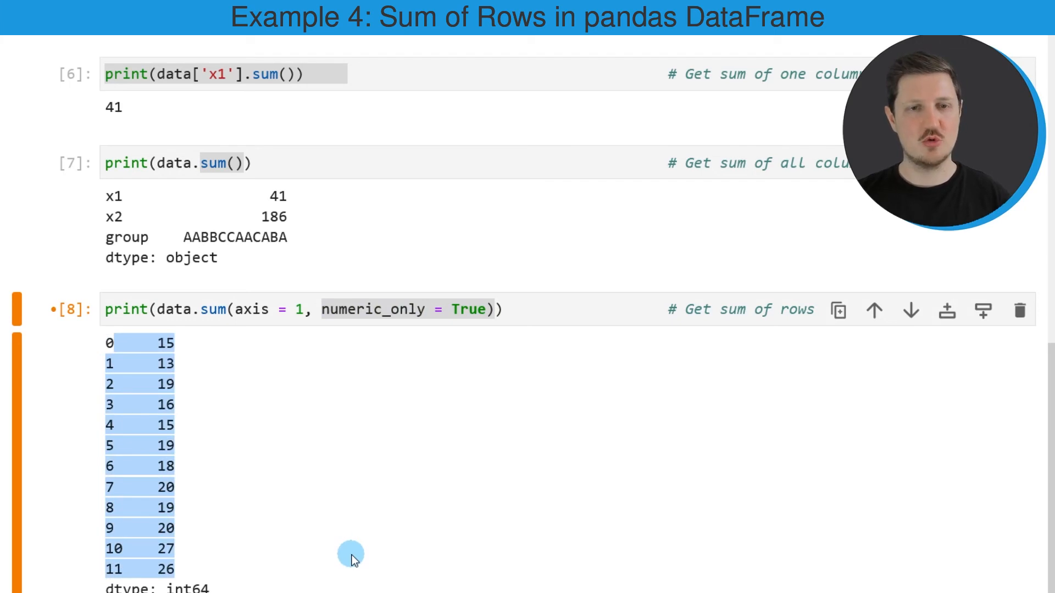
{"action": "mouse_move", "coordinate": [326, 475]}
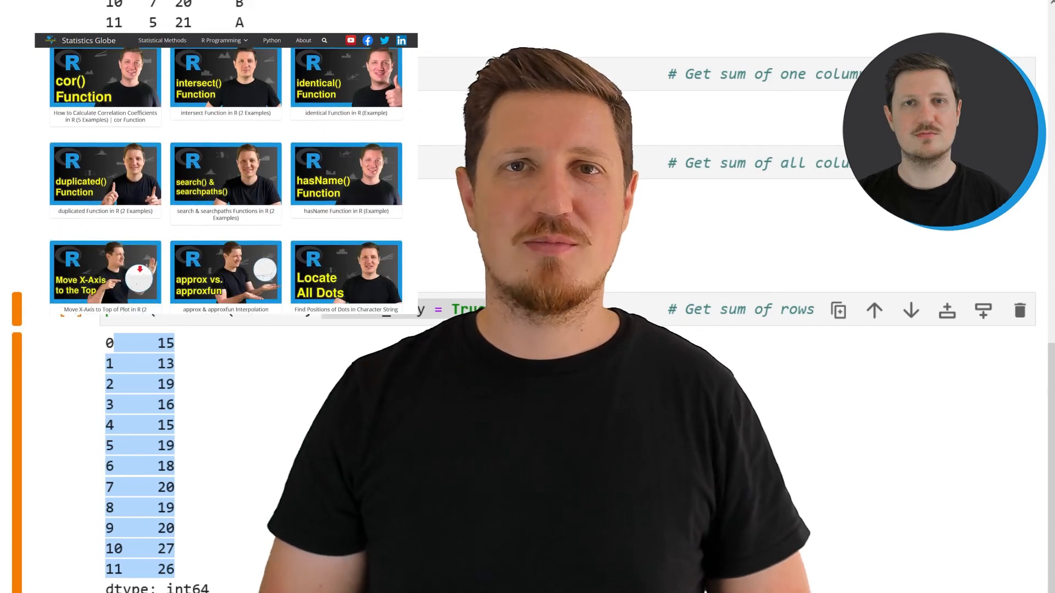
Browse the R Programming dropdown on statisticsglobe.com and choose one of its entries.
{"action": "left_click", "coordinate": [221, 40]}
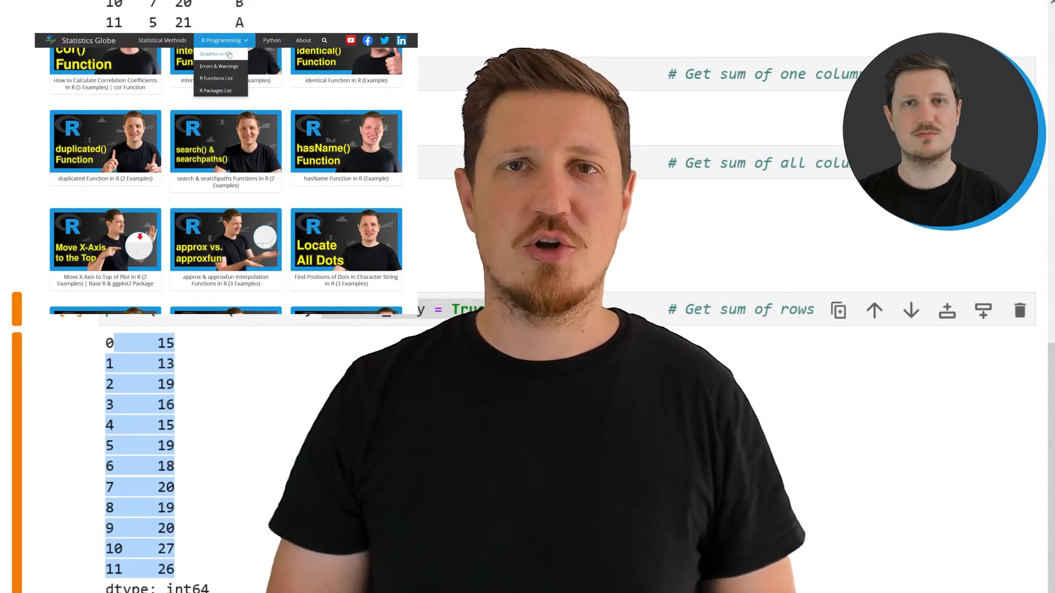
{"action": "left_click", "coordinate": [211, 54]}
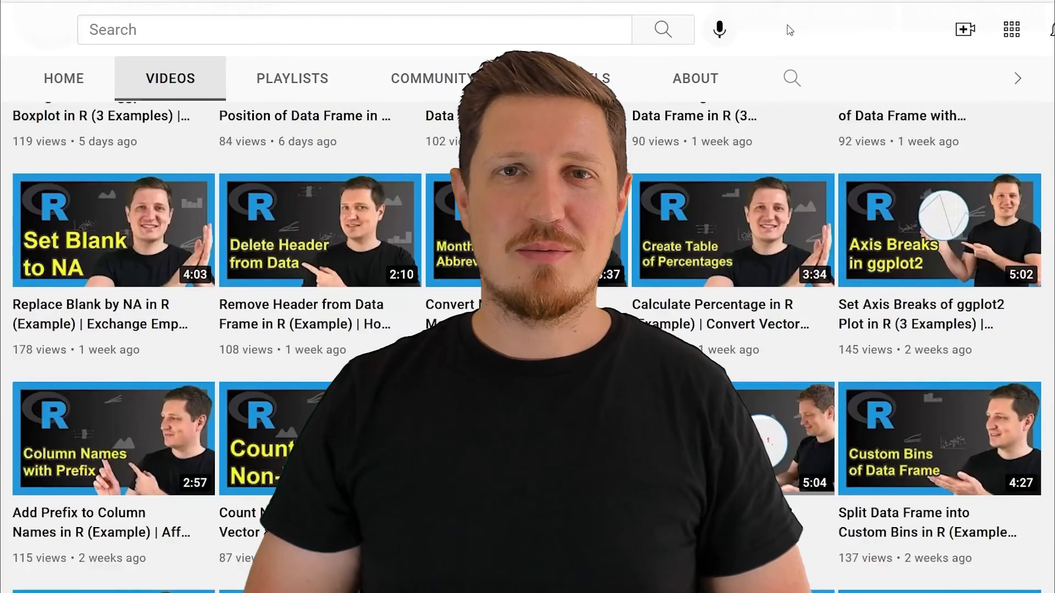
Scroll down the channel's Videos tab to older R tutorial uploads.
{"action": "scroll", "scroll_direction": "down", "scroll_amount": 3}
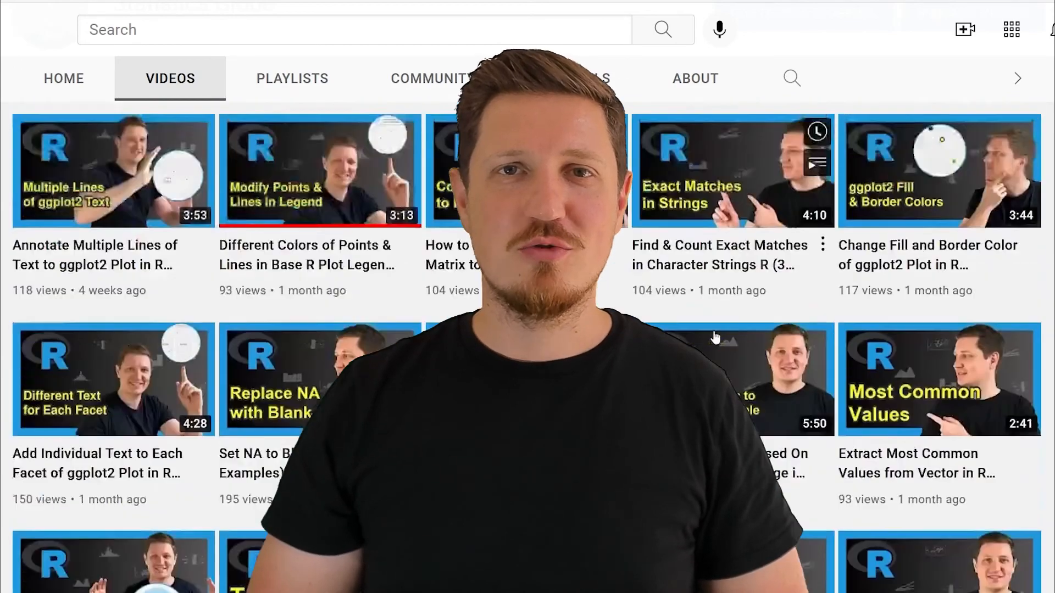
{"action": "scroll", "scroll_direction": "down", "scroll_amount": 3}
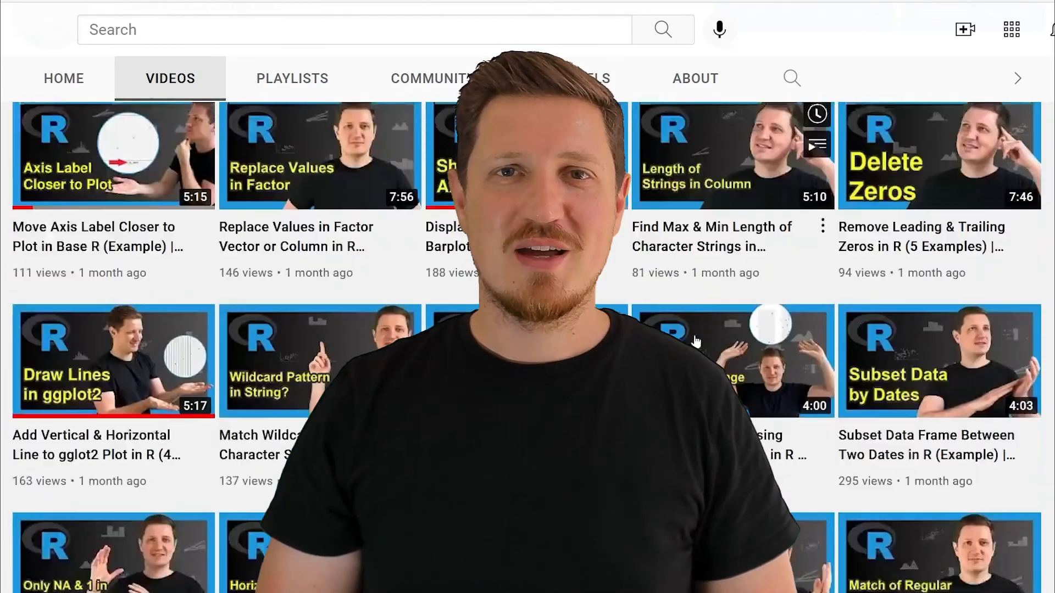
{"action": "scroll", "scroll_direction": "down", "scroll_amount": 3}
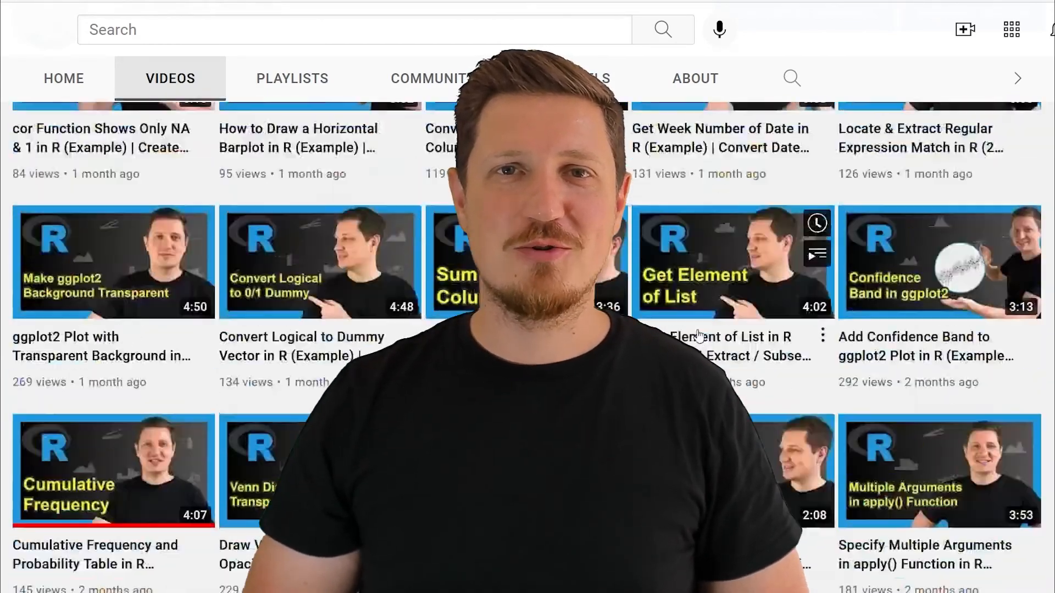